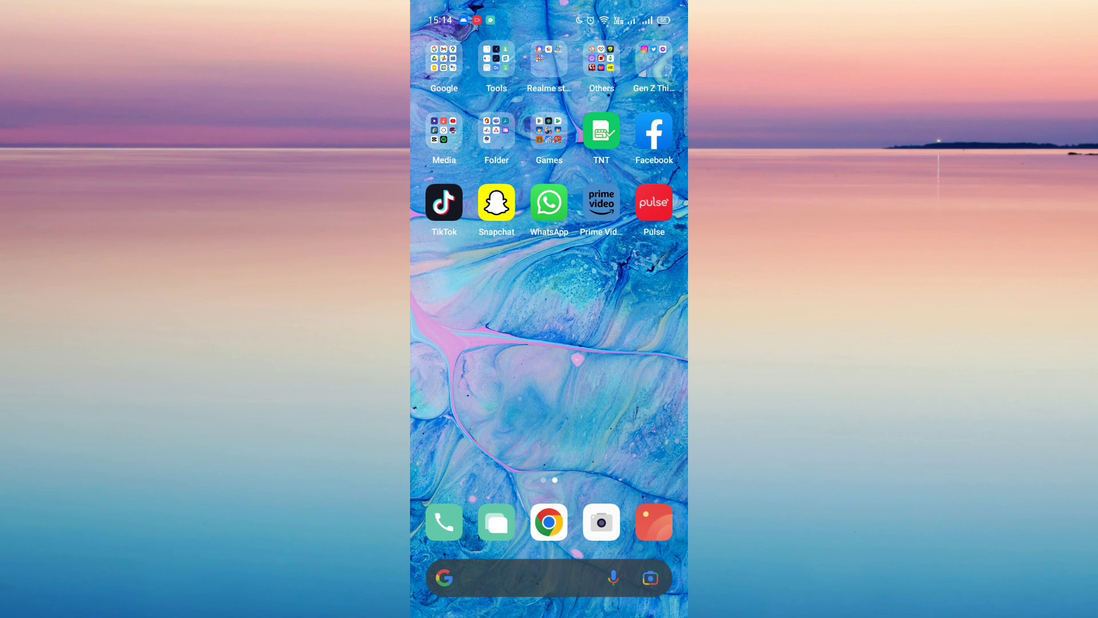
# Step: Launch Messenger from the Gen Z Things home-screen folder
pyautogui.click(654, 57)
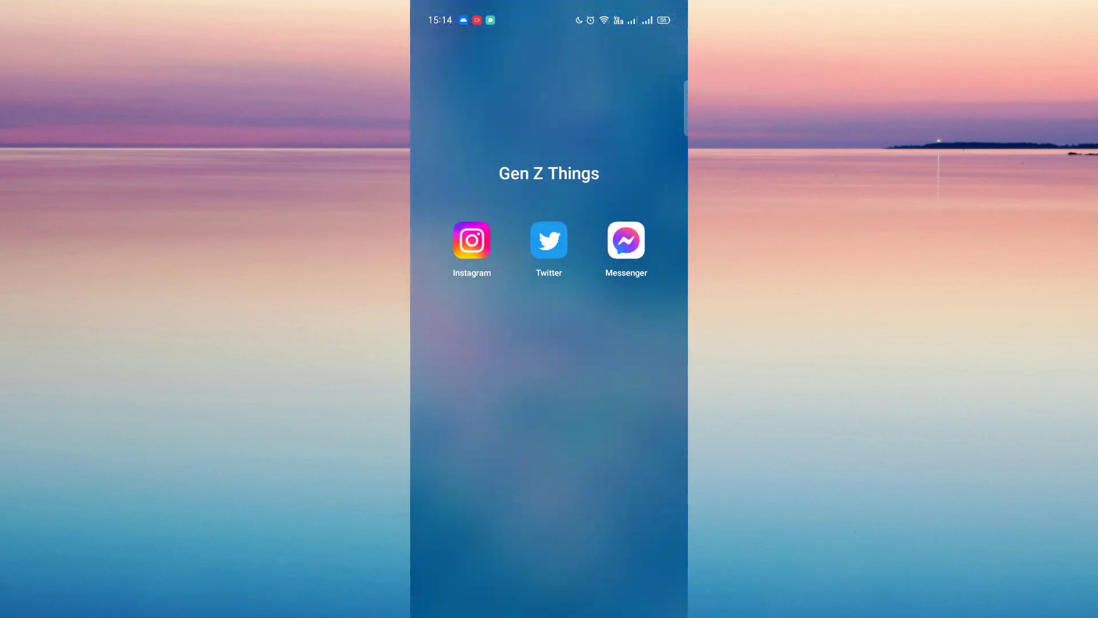
pyautogui.click(628, 240)
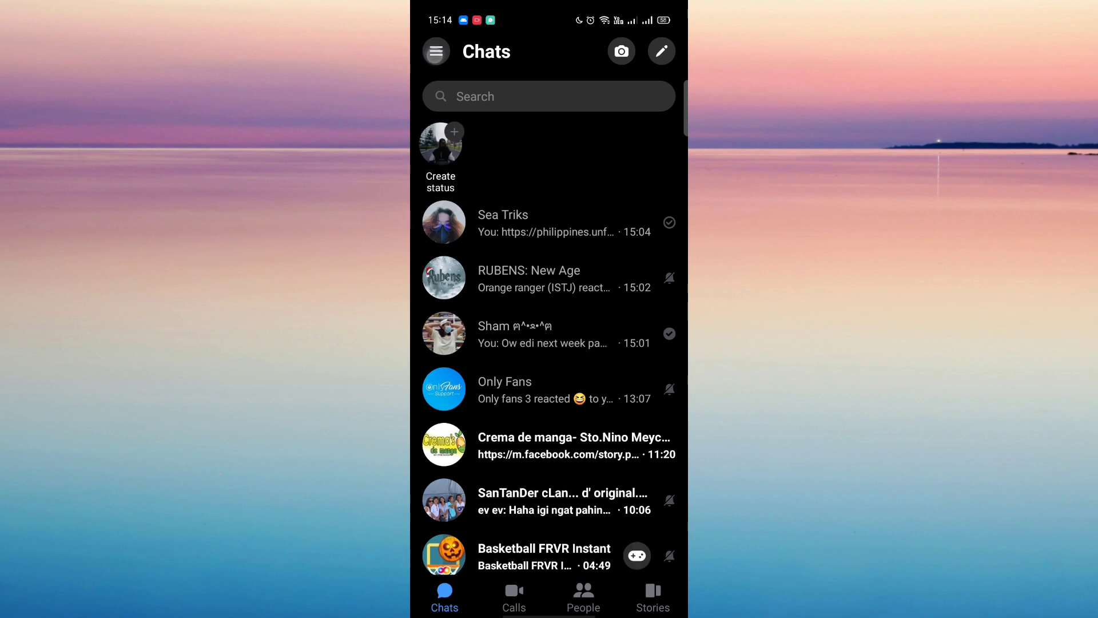
# Step: Reach Notifications & sounds via the Messenger menu's Preferences section
pyautogui.click(436, 51)
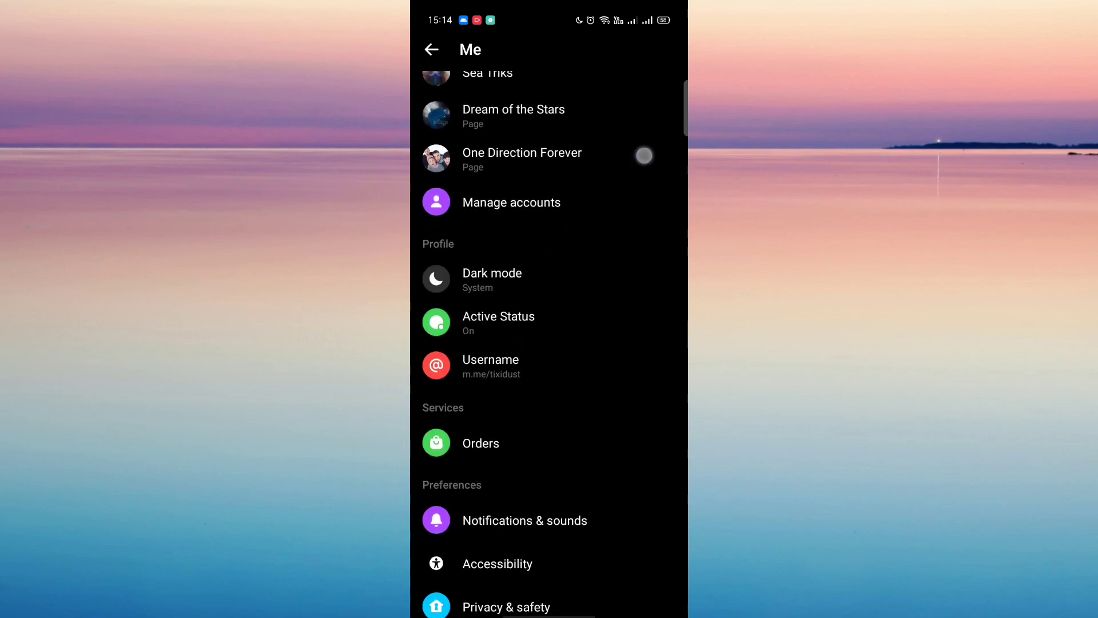
pyautogui.scroll(-3)
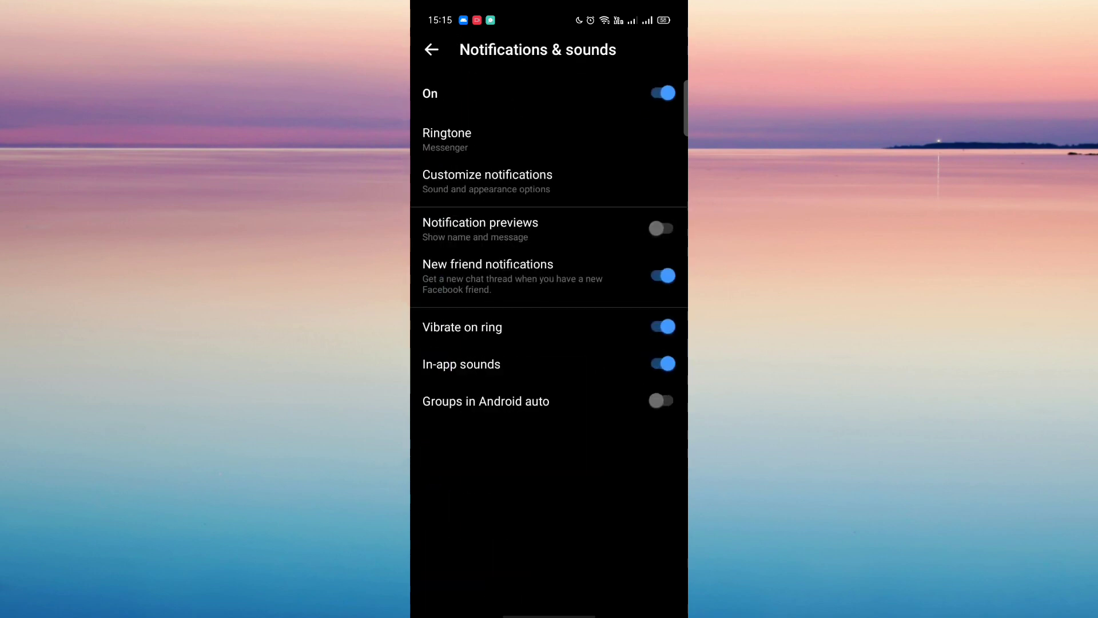
# Step: Turn on name and message previews in Messenger notifications
pyautogui.click(661, 228)
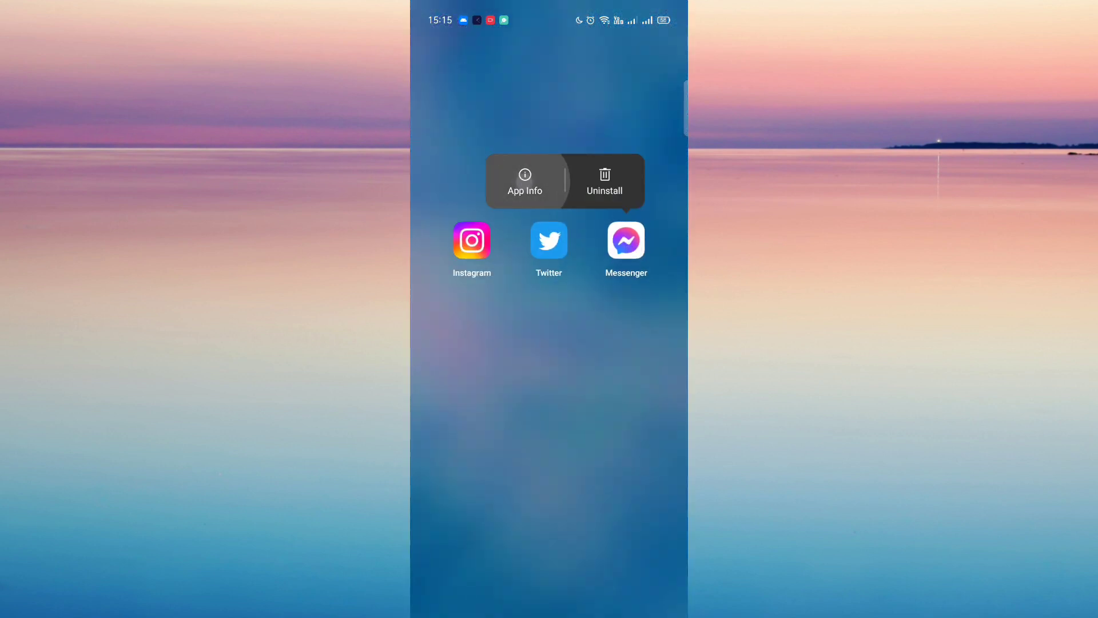
# Step: Go to Messenger's system notification settings through App Info and Manage notifications
pyautogui.click(524, 180)
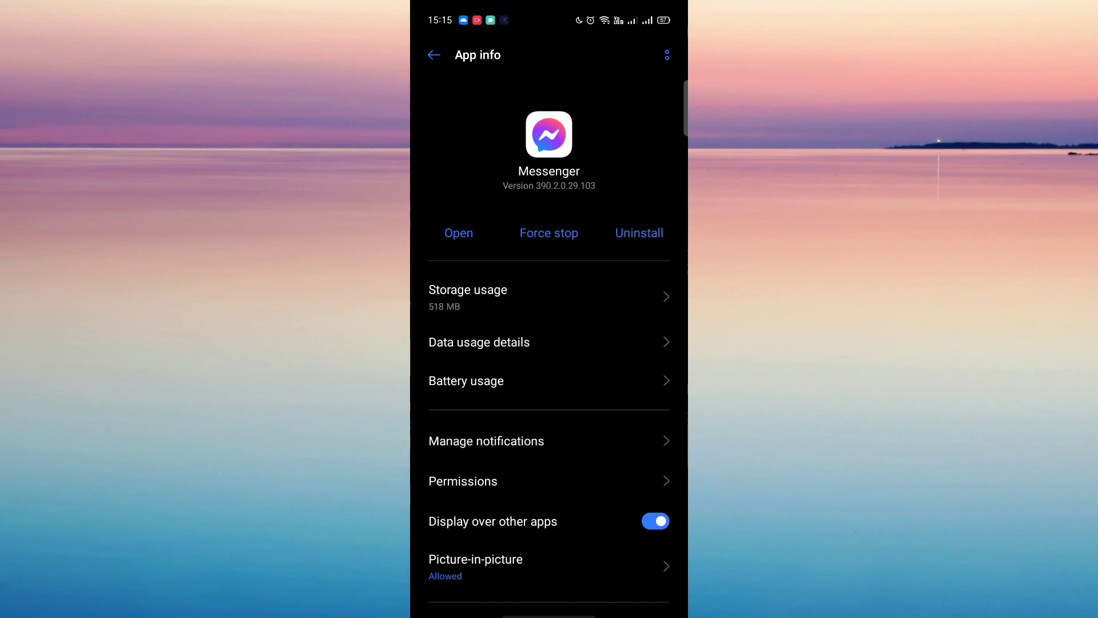
pyautogui.click(486, 441)
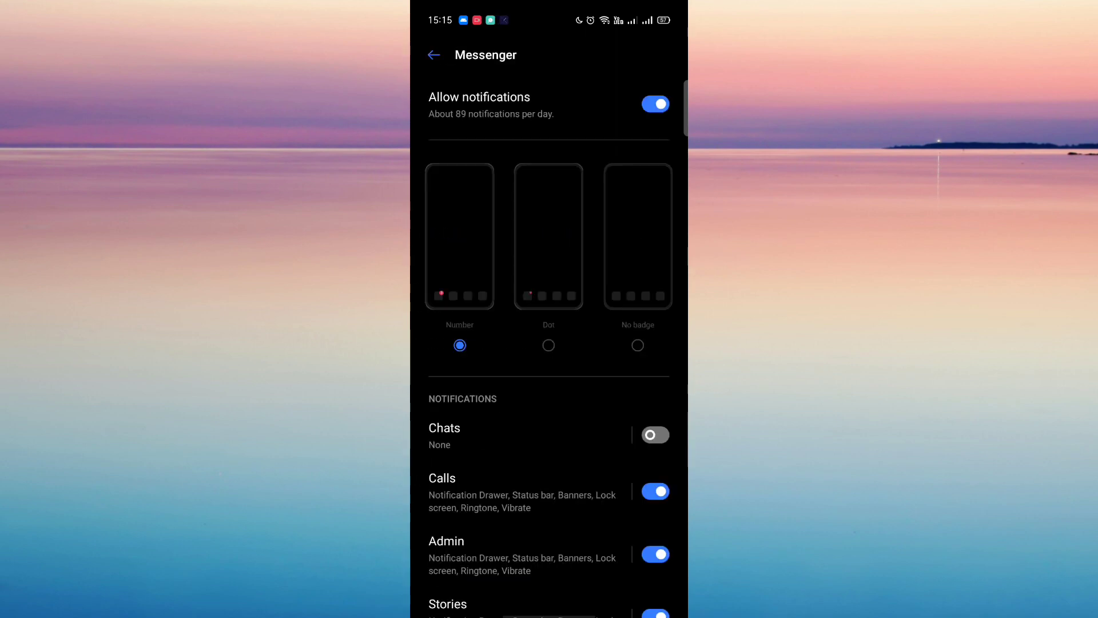
# Step: Switch on Allow notifications for Messenger's Chats category
pyautogui.click(444, 428)
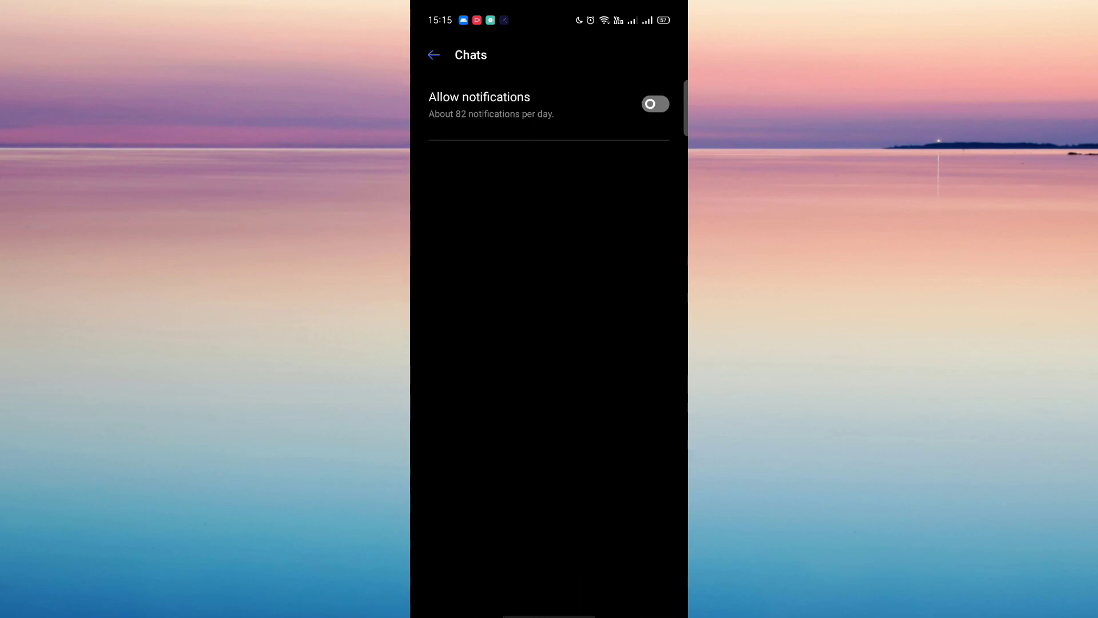
pyautogui.click(654, 103)
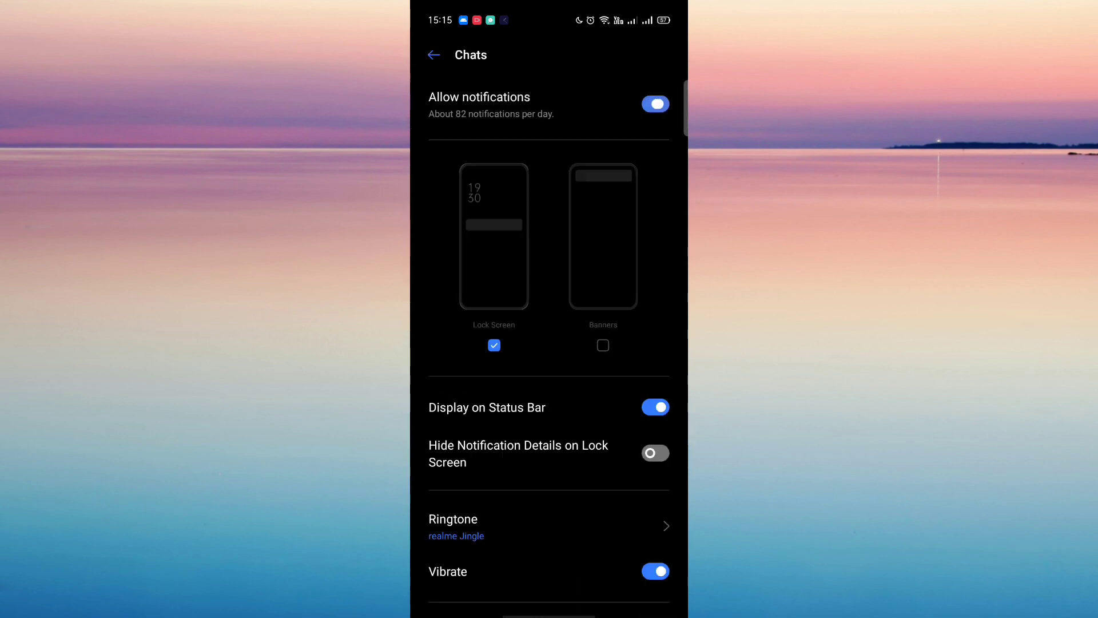